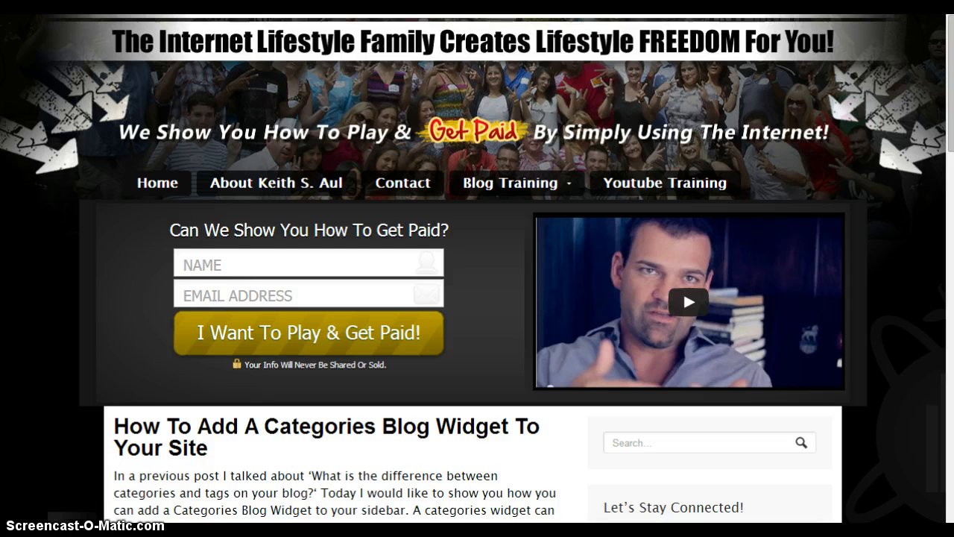
Step: Open Appearance > Widgets and scroll to the Text widget to drag it toward Primary
scroll("down", 3)
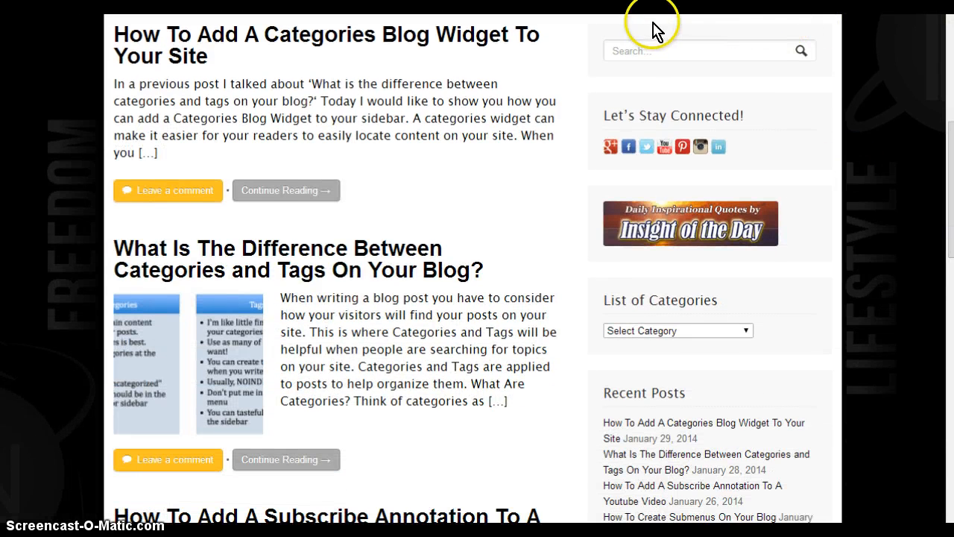
mouse_move(584, 351)
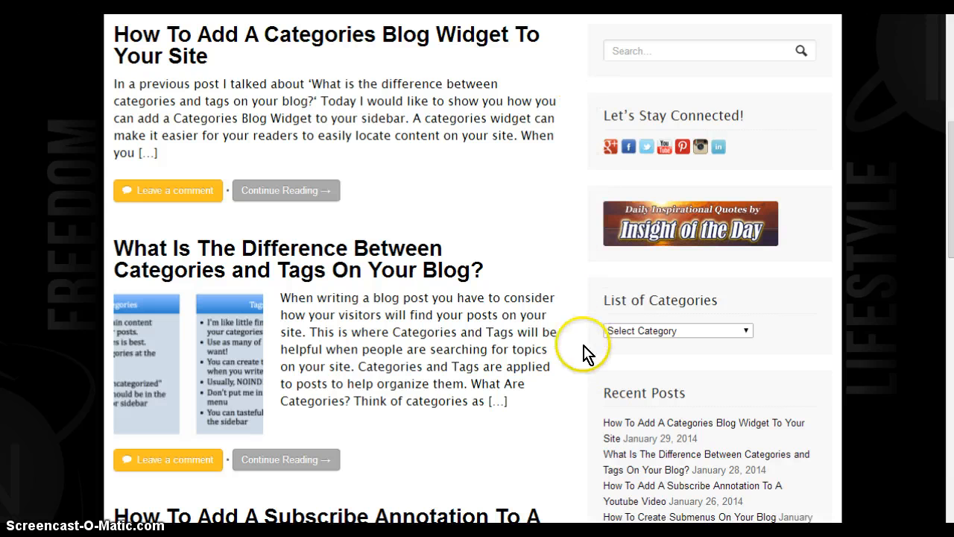
mouse_move(835, 82)
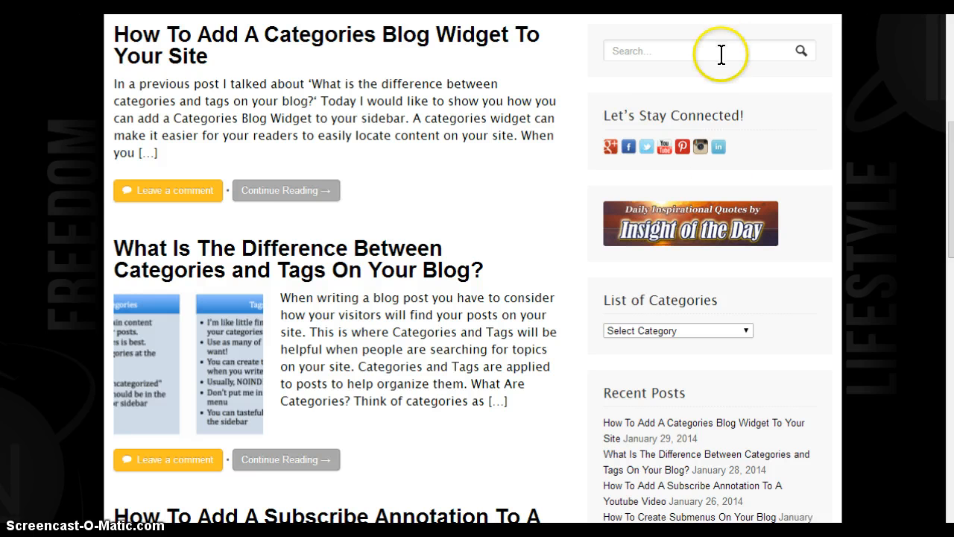
mouse_move(715, 423)
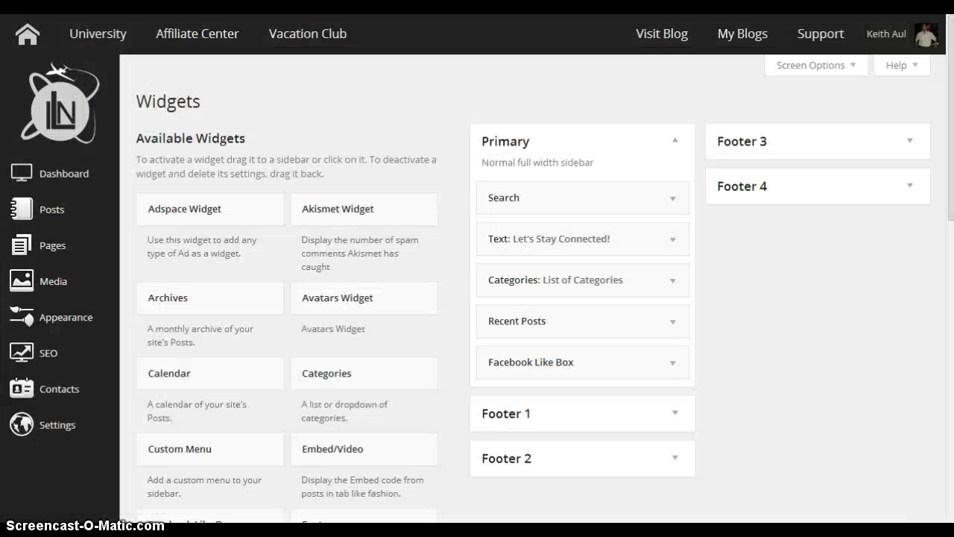
mouse_move(52, 208)
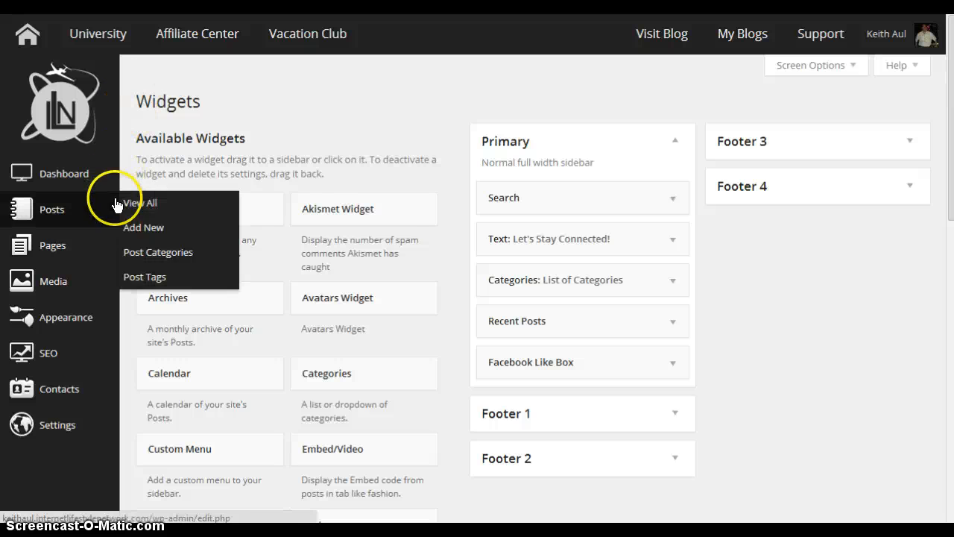
mouse_move(53, 281)
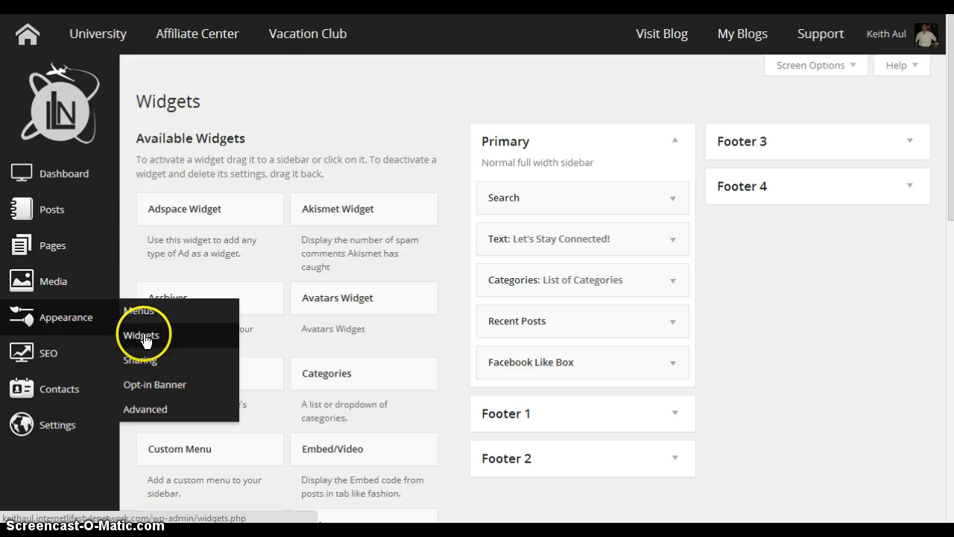
left_click(141, 335)
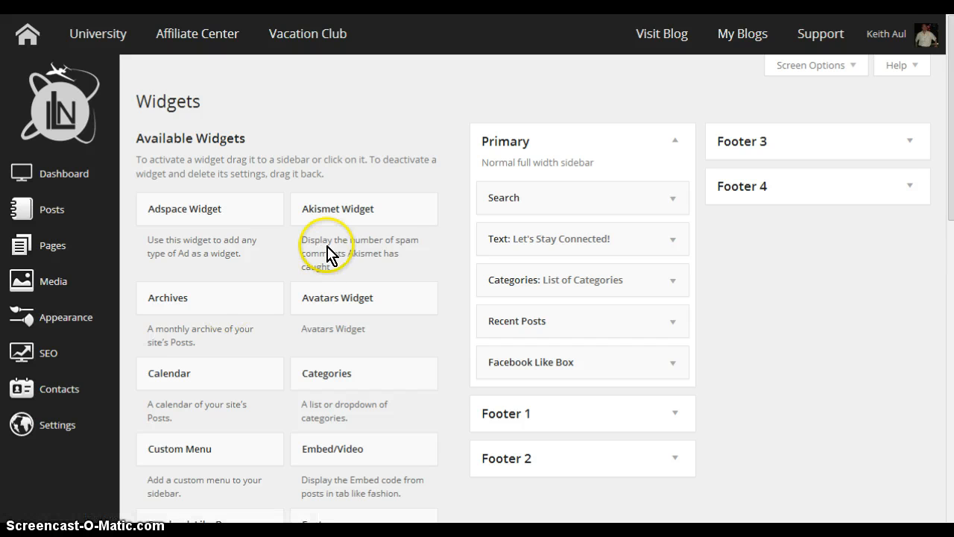
mouse_move(947, 123)
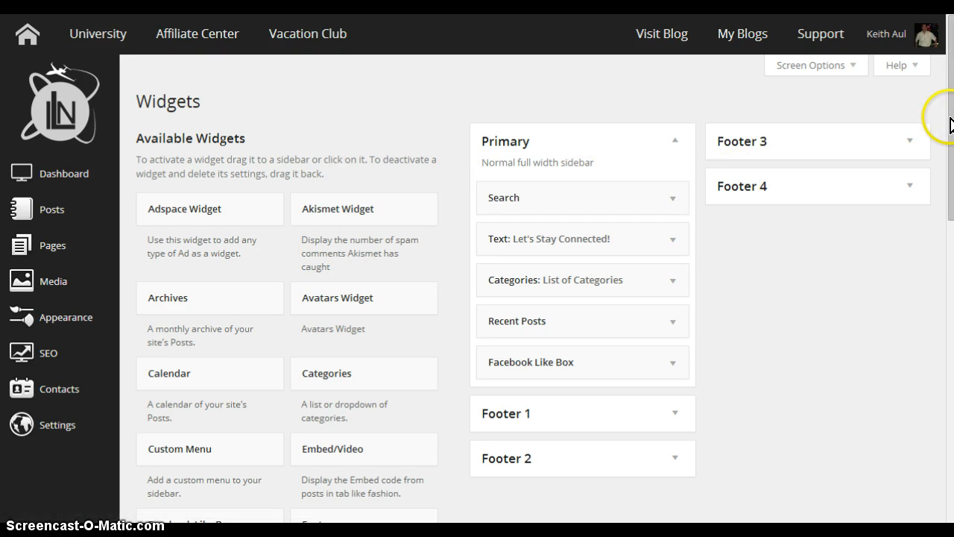
scroll("down", 3)
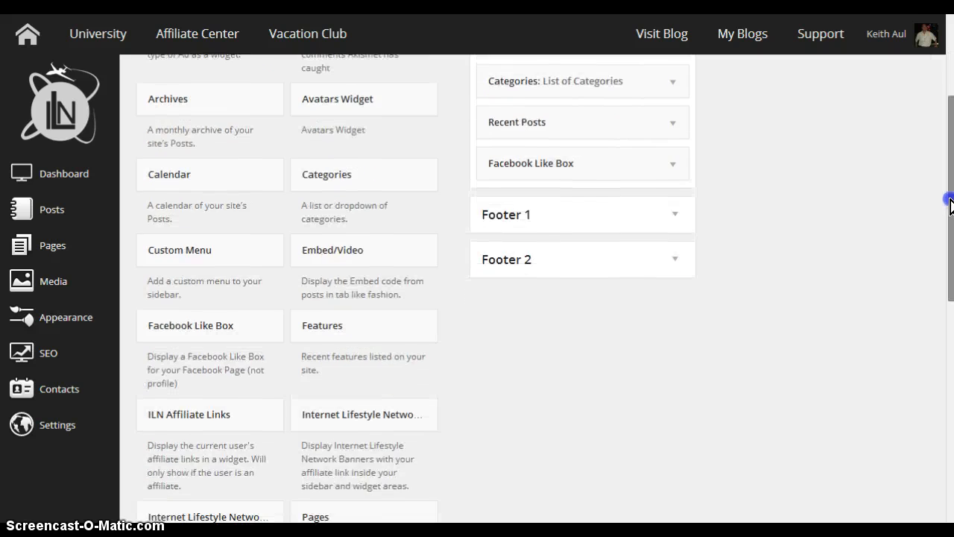
scroll("down", 3)
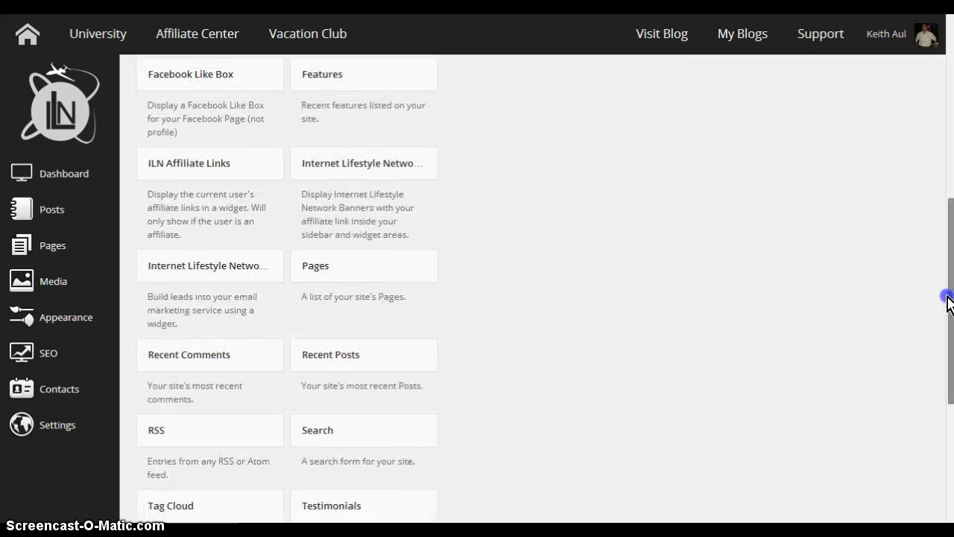
scroll("down", 3)
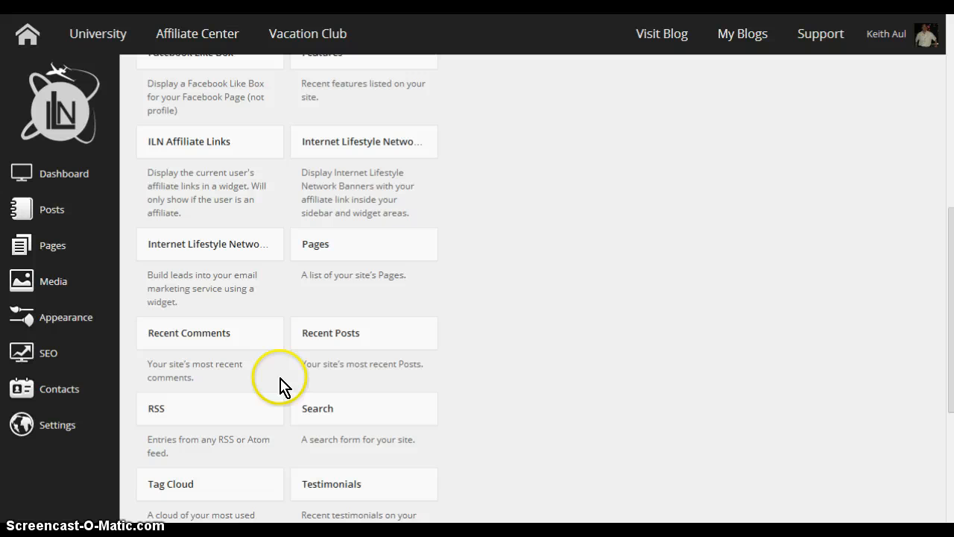
mouse_move(253, 386)
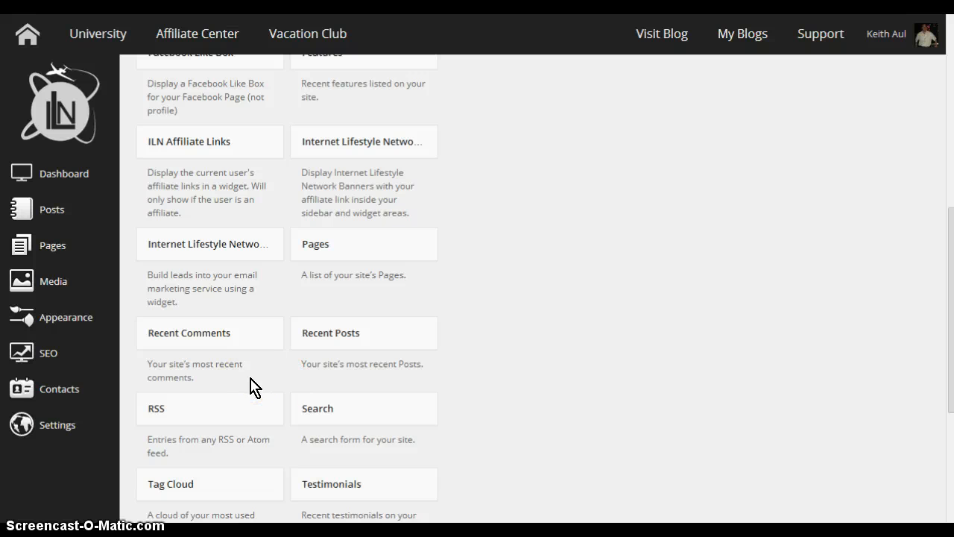
scroll("down", 3)
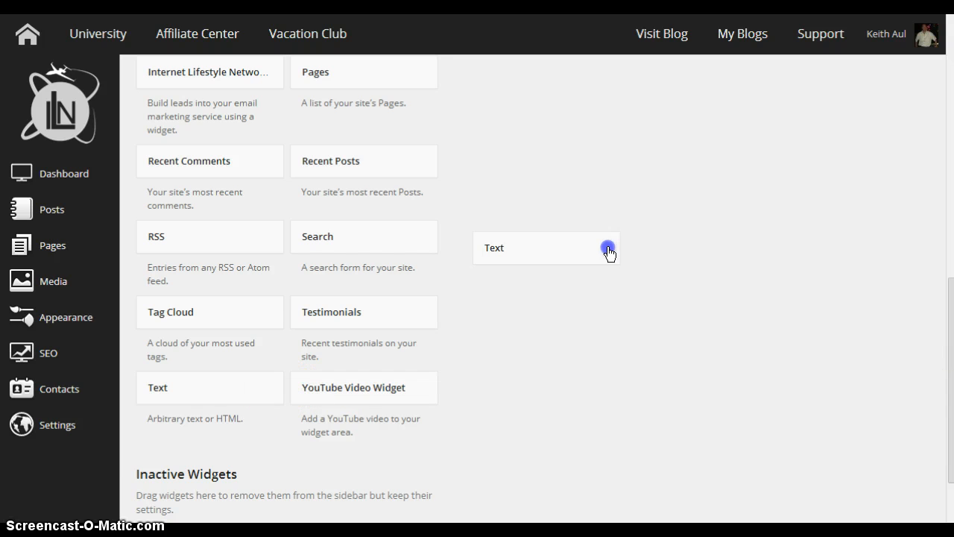
scroll("up", 3)
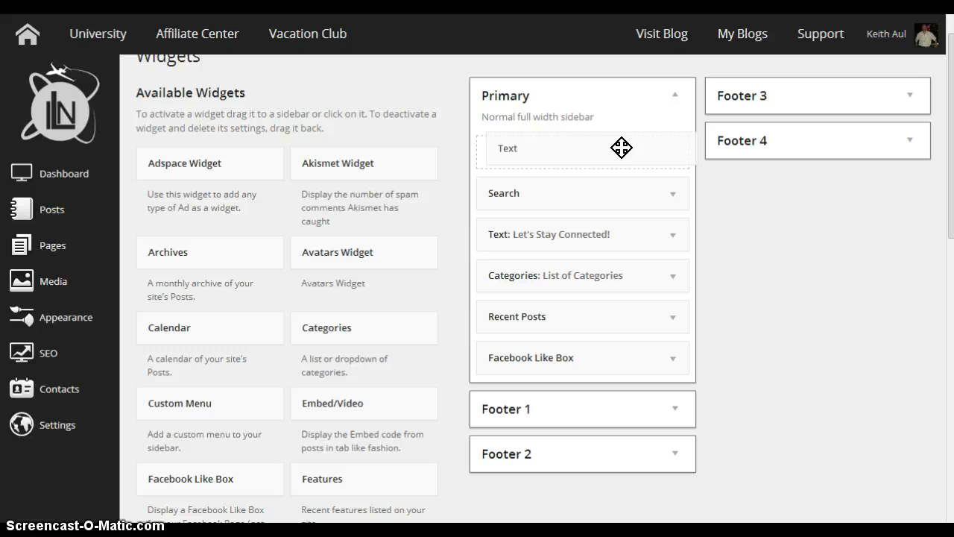
Step: Drop the Text widget below 'Let's Stay Connected!' in Primary and expand its settings
left_click_drag(623, 148, 613, 209)
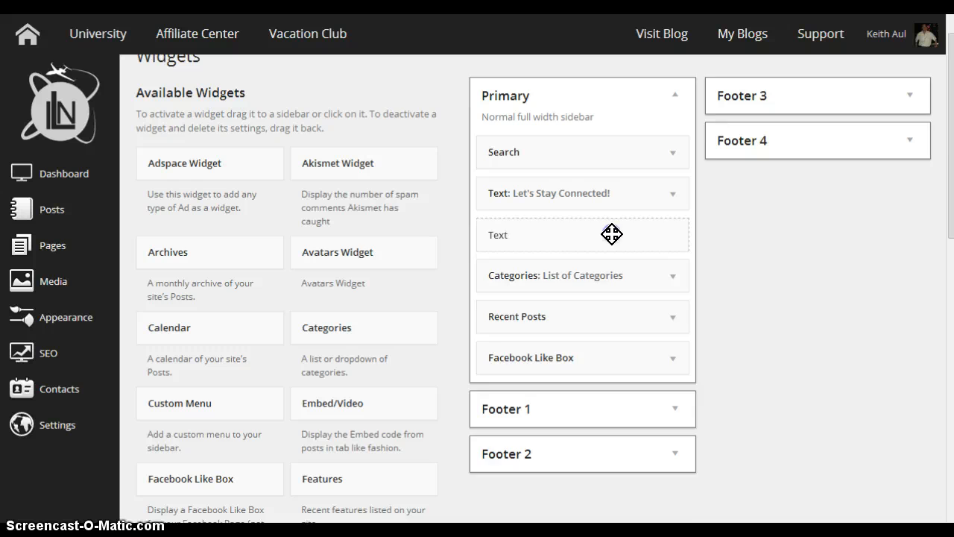
left_click(581, 234)
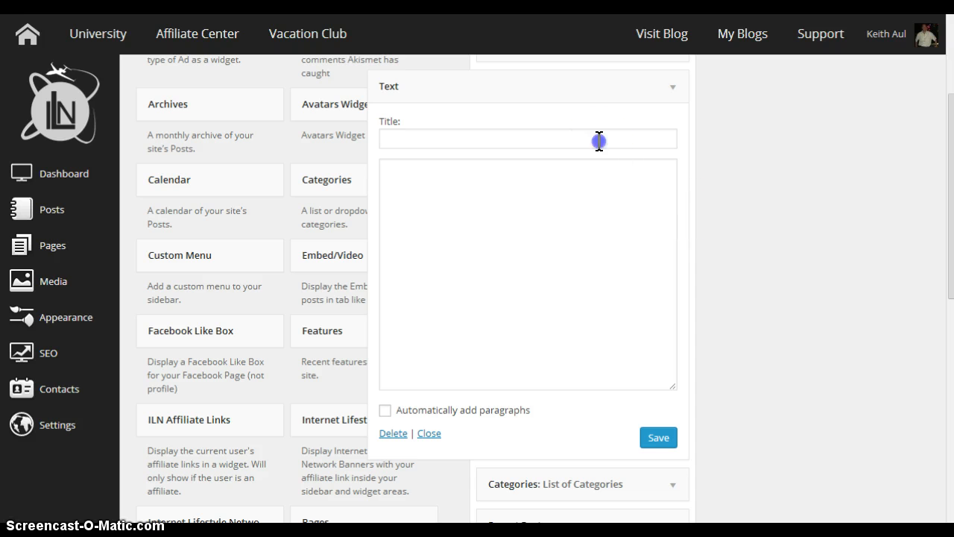
mouse_move(558, 177)
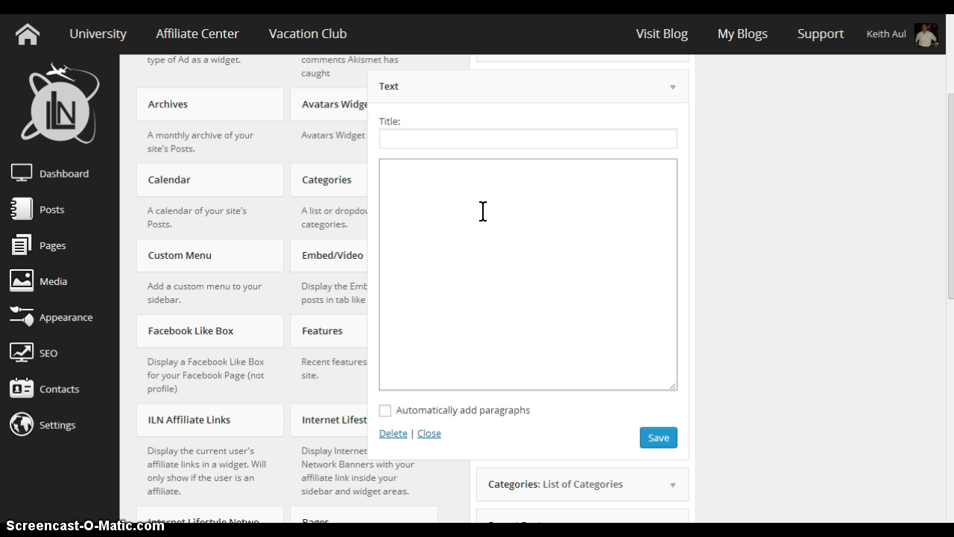
Step: Focus the empty Text widget content box before fetching the banner code
left_click(384, 168)
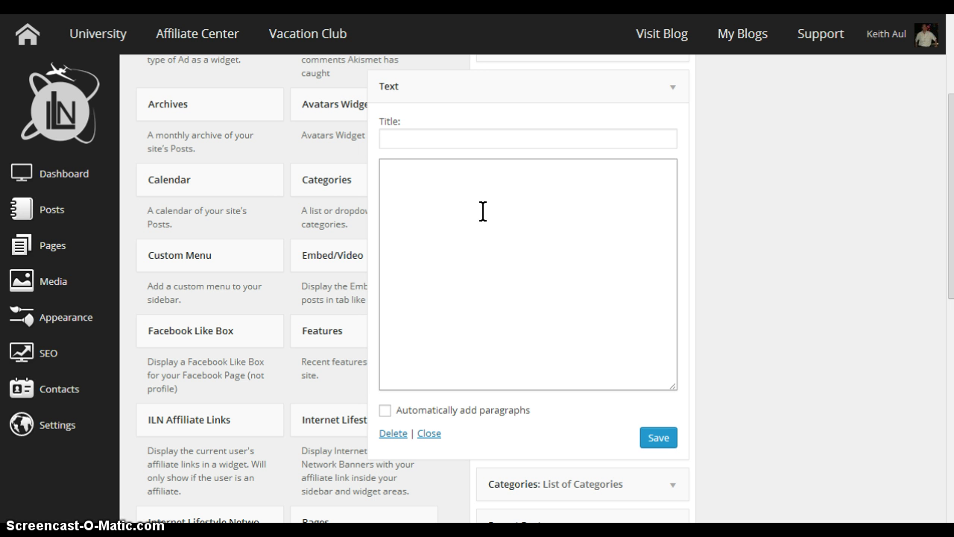
mouse_move(337, 77)
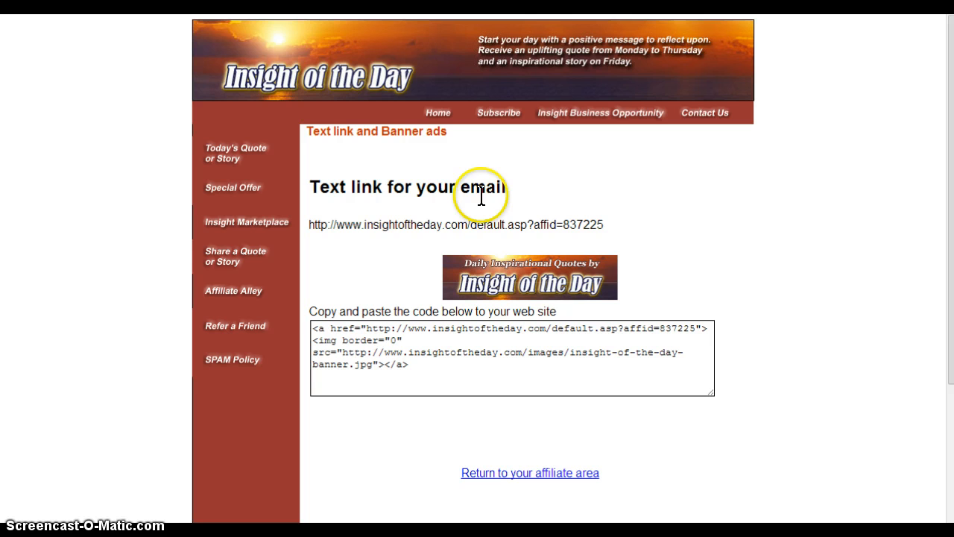
mouse_move(629, 259)
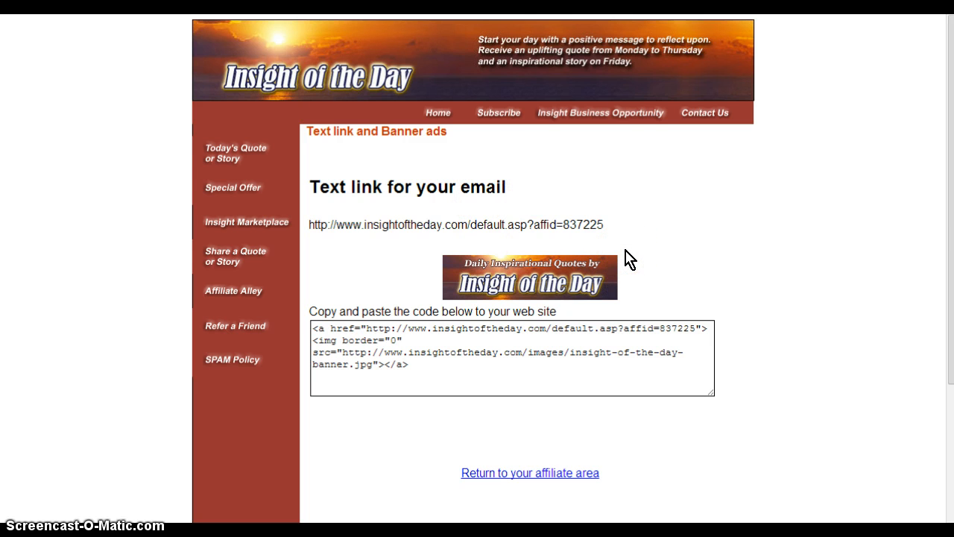
Step: Select all the Insight of the Day banner HTML and copy it
left_click(605, 322)
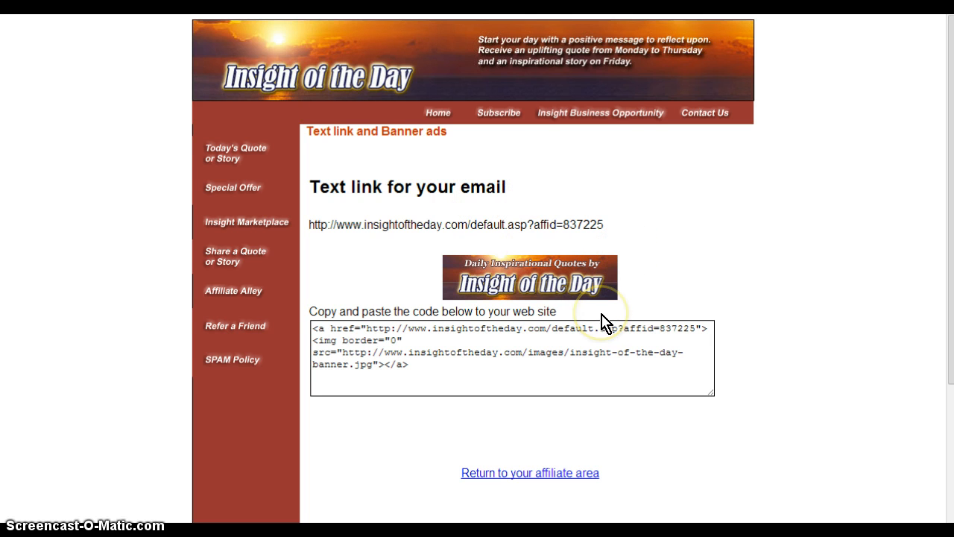
mouse_move(603, 321)
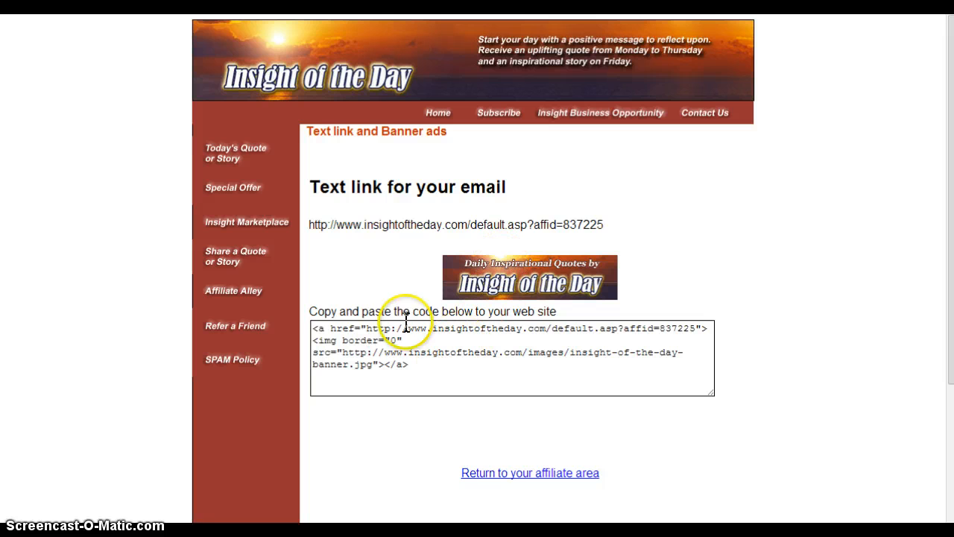
left_click(315, 328)
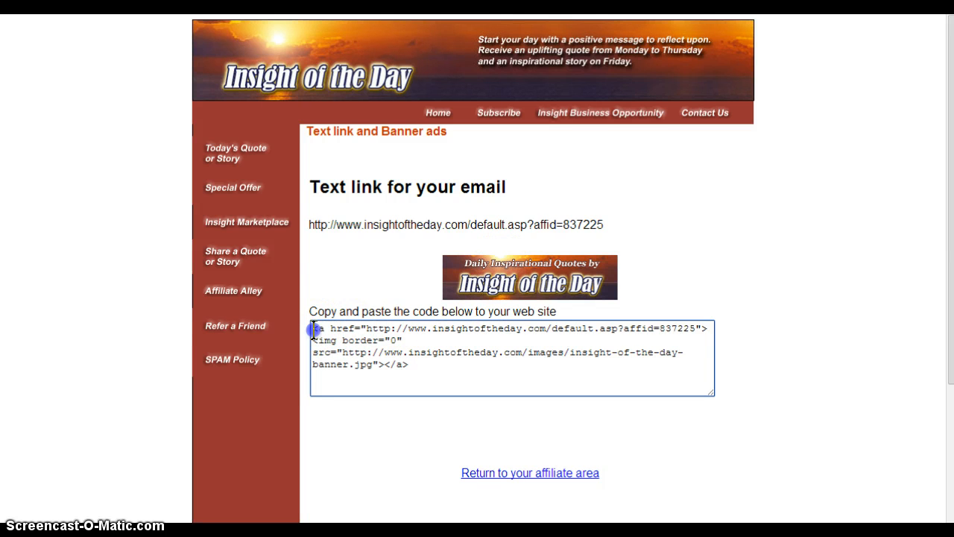
left_click_drag(313, 328, 417, 369)
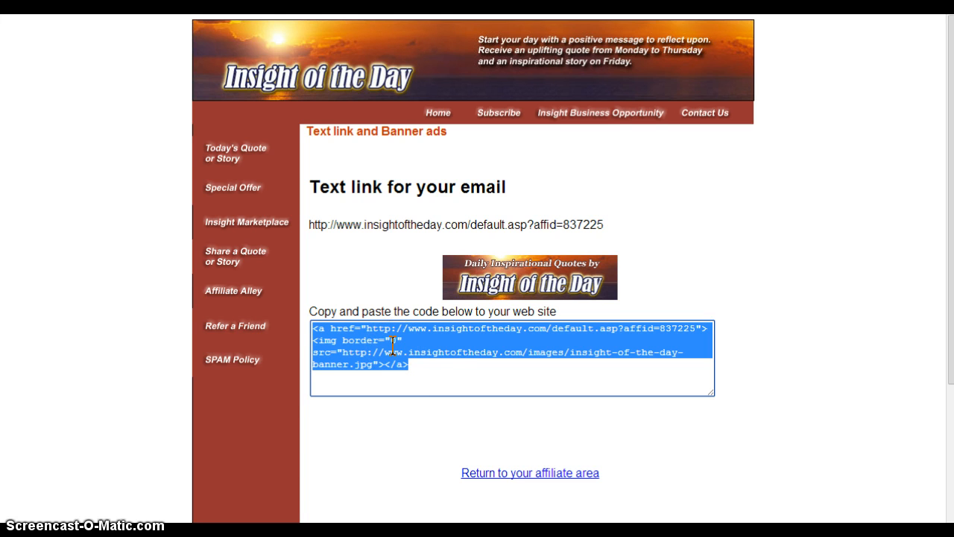
right_click(394, 344)
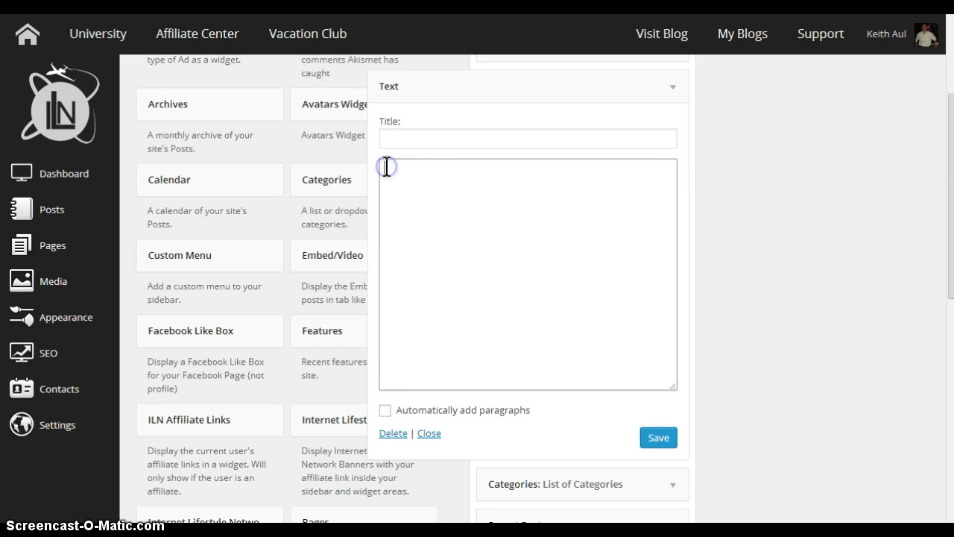
Step: Paste the Insight of the Day banner HTML into the Text widget content and deselect it
right_click(387, 166)
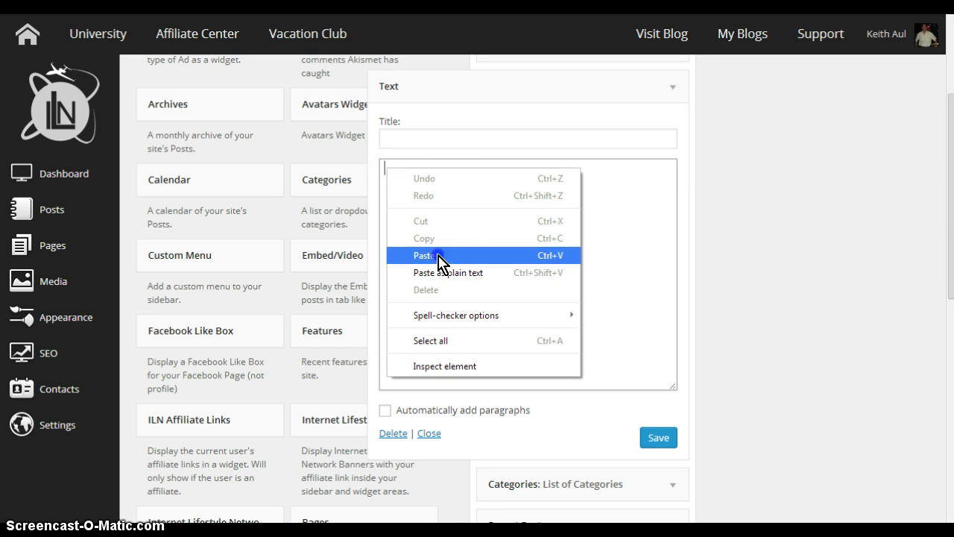
left_click(424, 255)
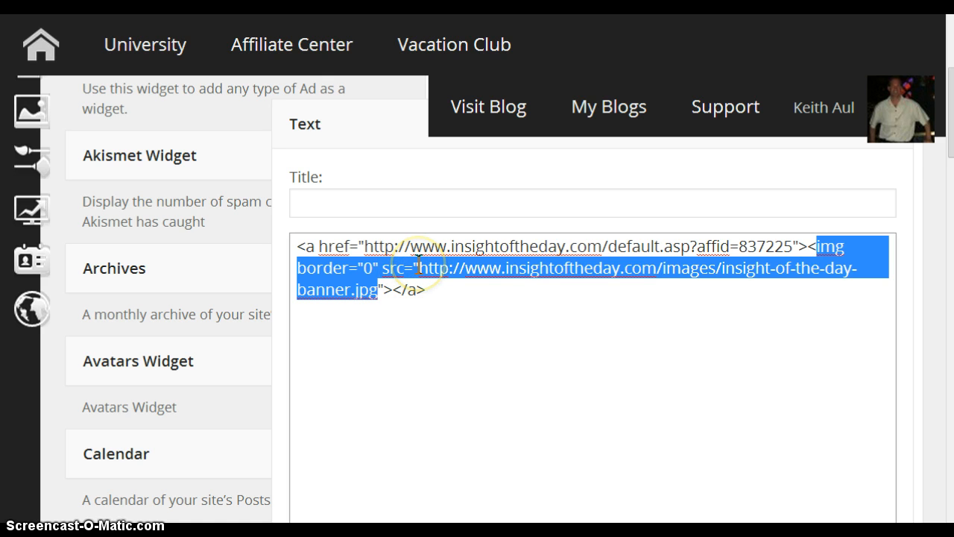
mouse_move(542, 268)
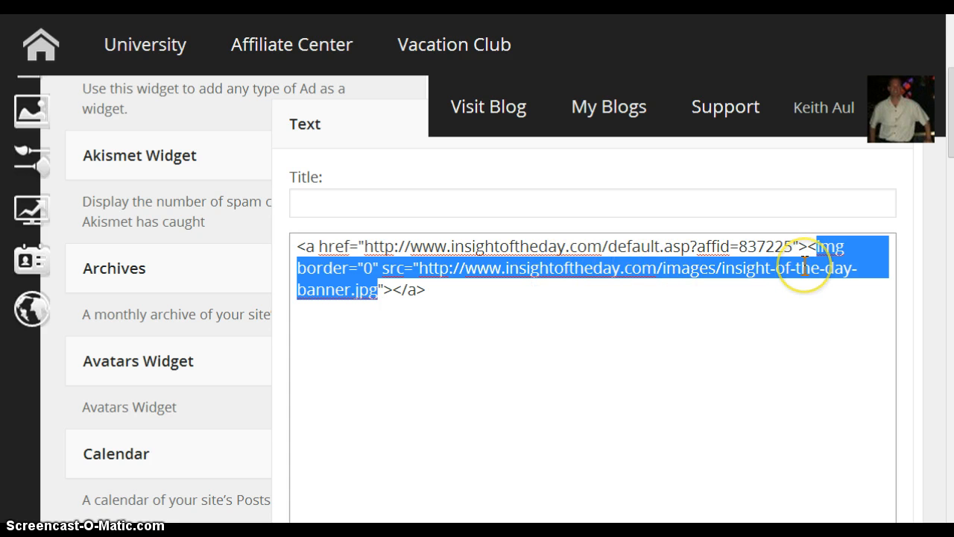
mouse_move(331, 289)
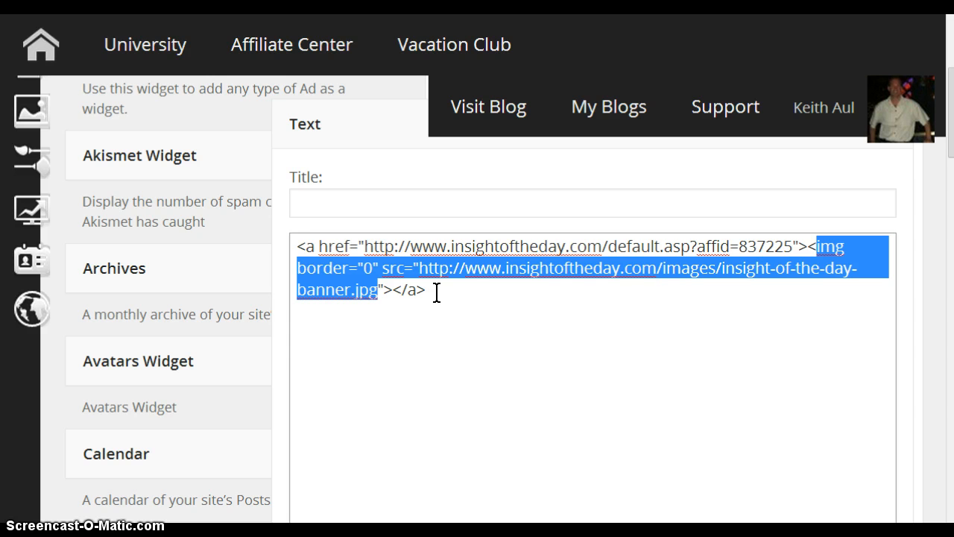
left_click(451, 299)
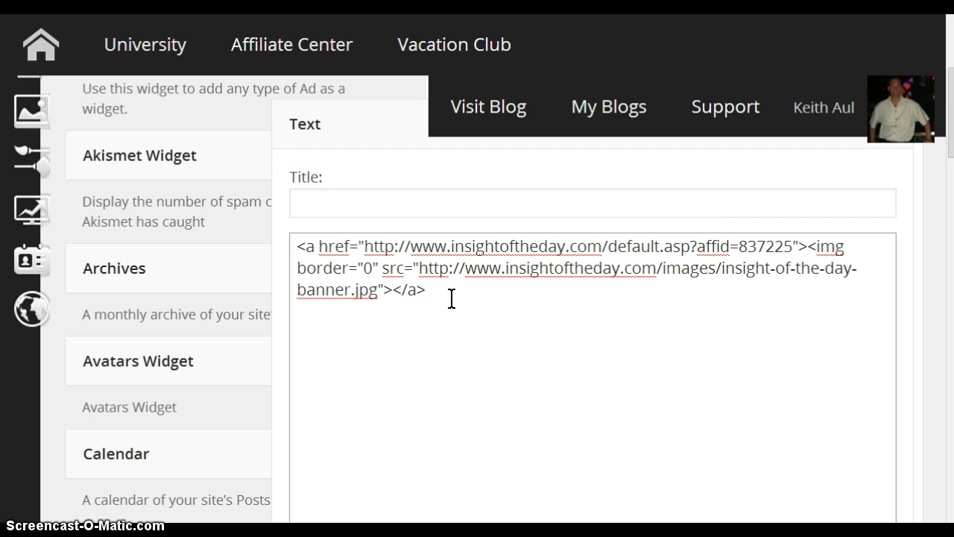
left_click(428, 290)
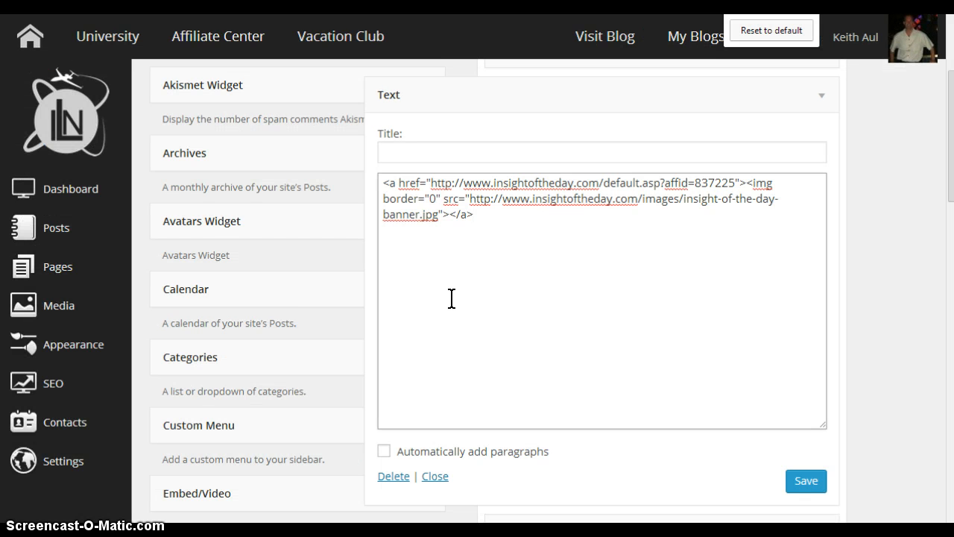
mouse_move(58, 265)
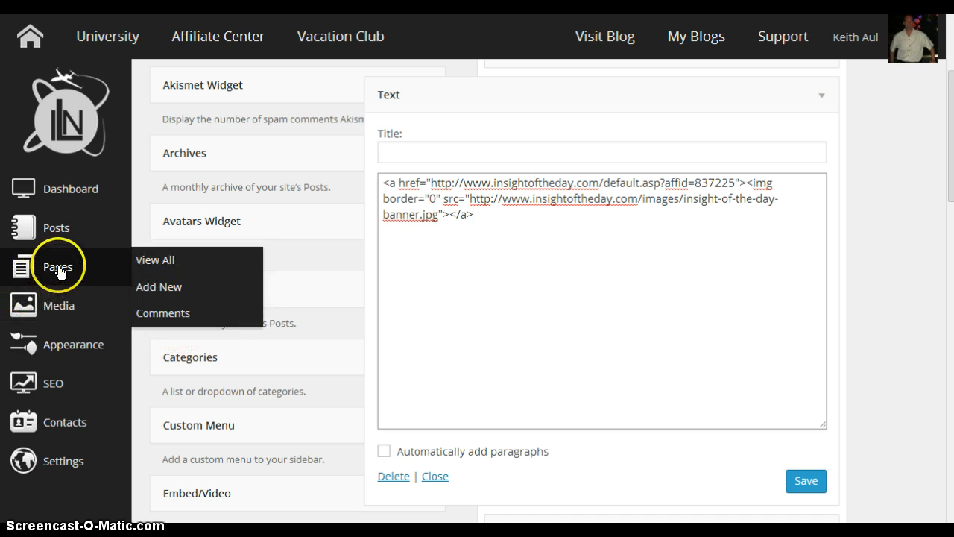
mouse_move(58, 305)
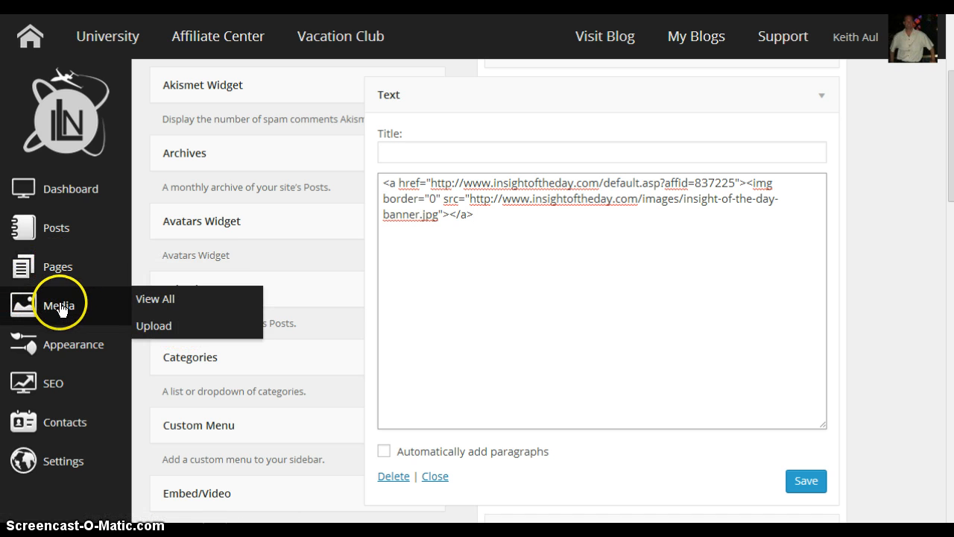
mouse_move(59, 305)
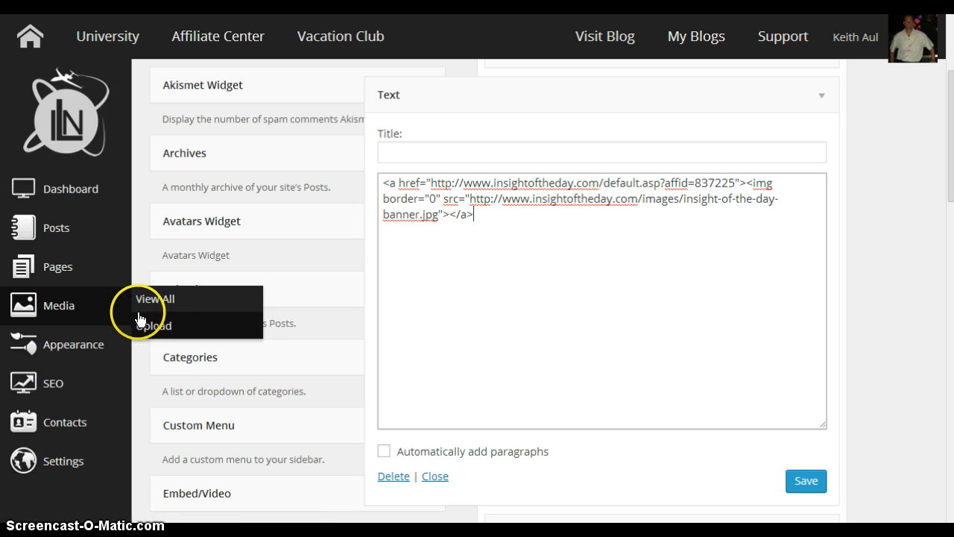
mouse_move(194, 326)
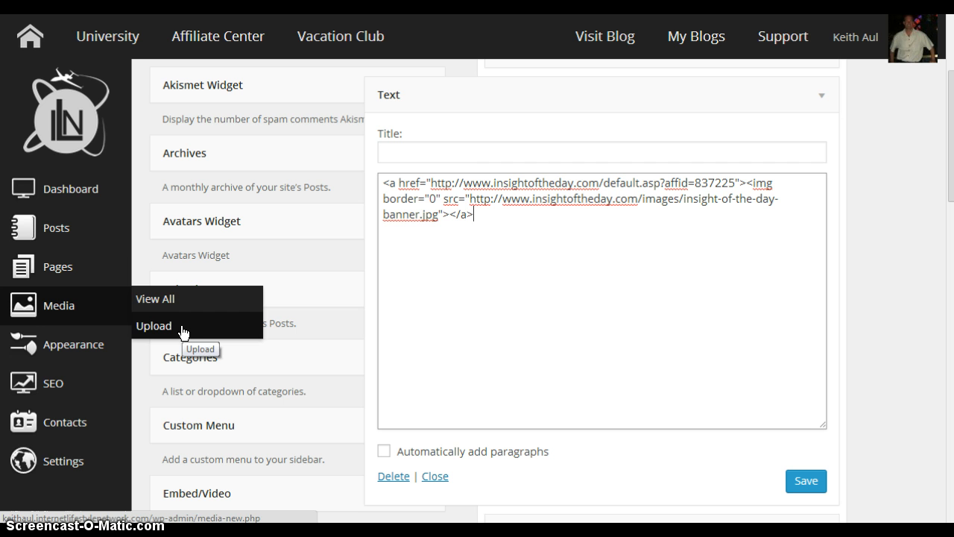
left_click(153, 325)
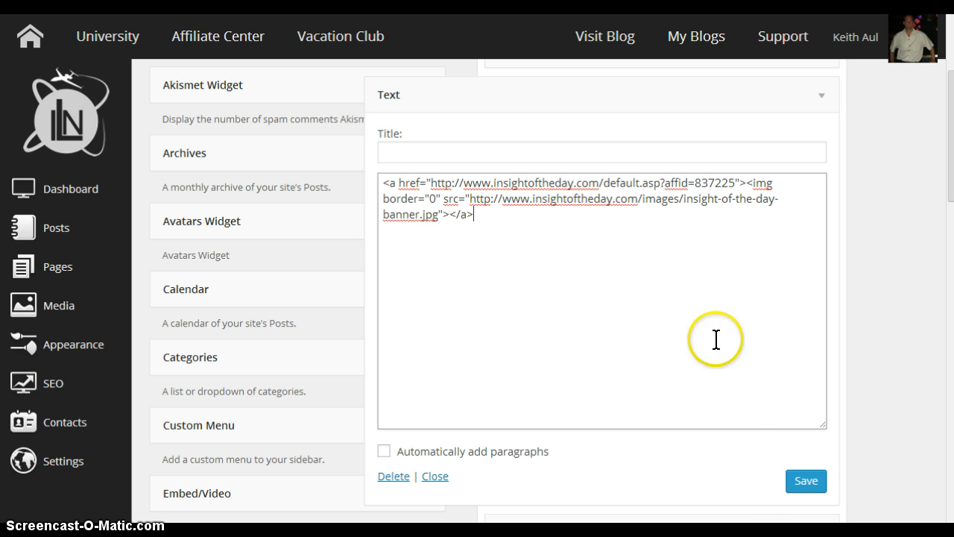
Step: Save the banner Text widget and visit the live blog
left_click(806, 481)
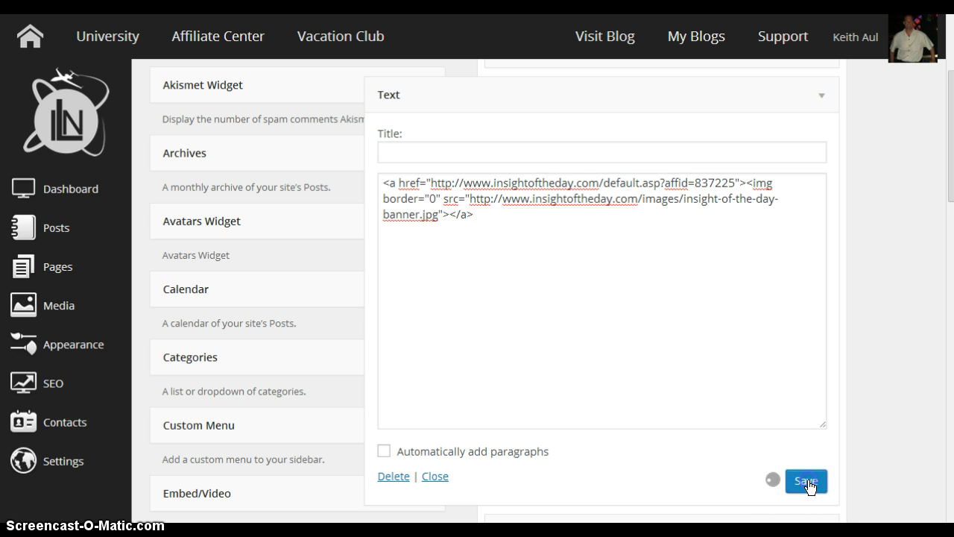
left_click(806, 481)
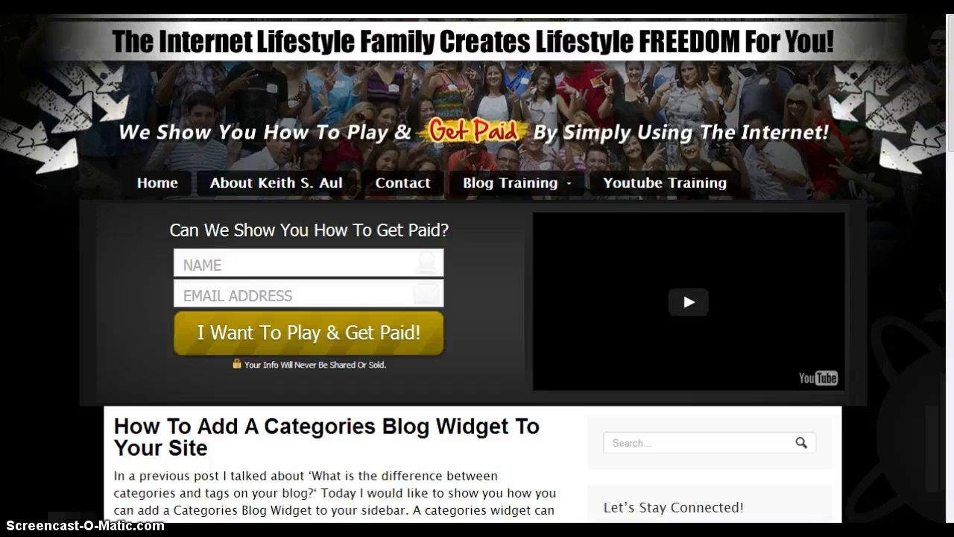
Step: Scroll to the blog sidebar and click the Insight of the Day banner to test its link
scroll("down", 3)
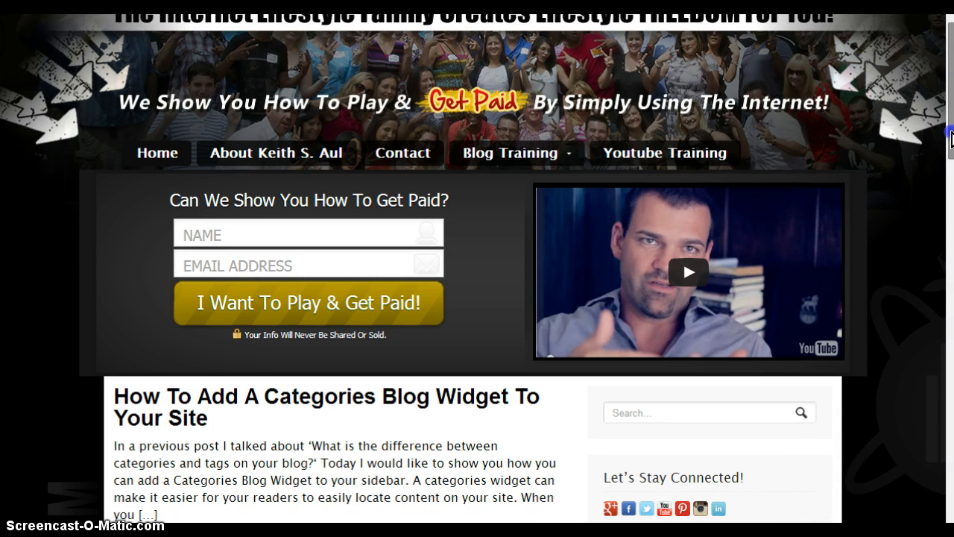
scroll("down", 3)
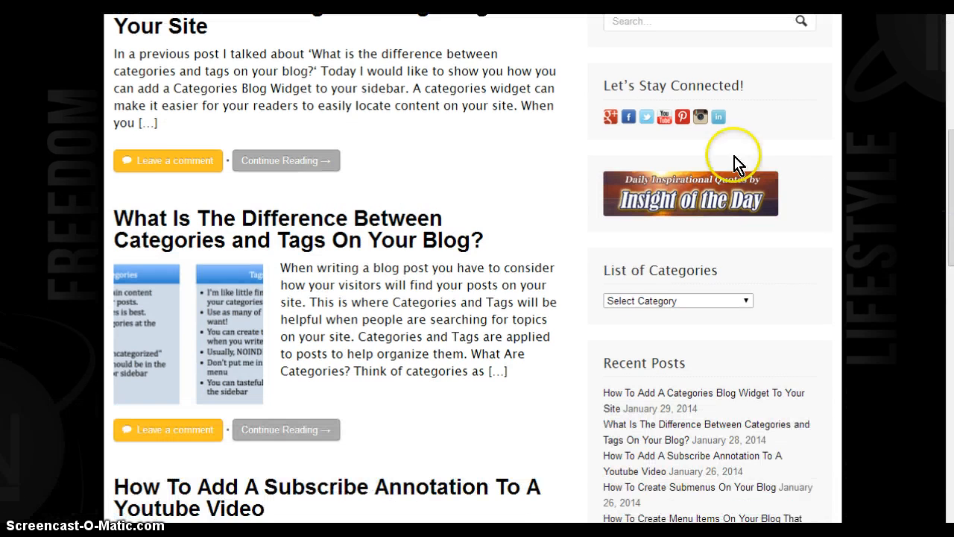
mouse_move(594, 163)
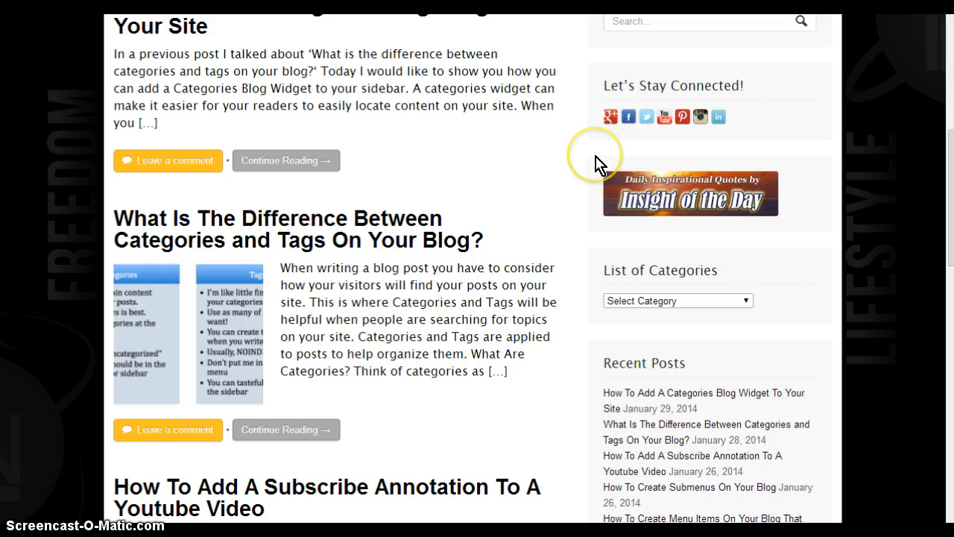
scroll("down", 3)
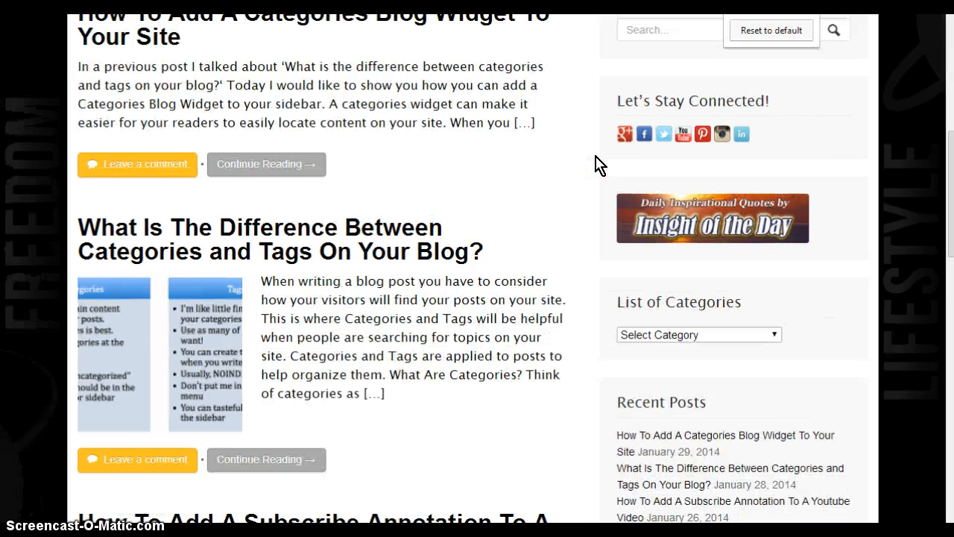
scroll("down", 3)
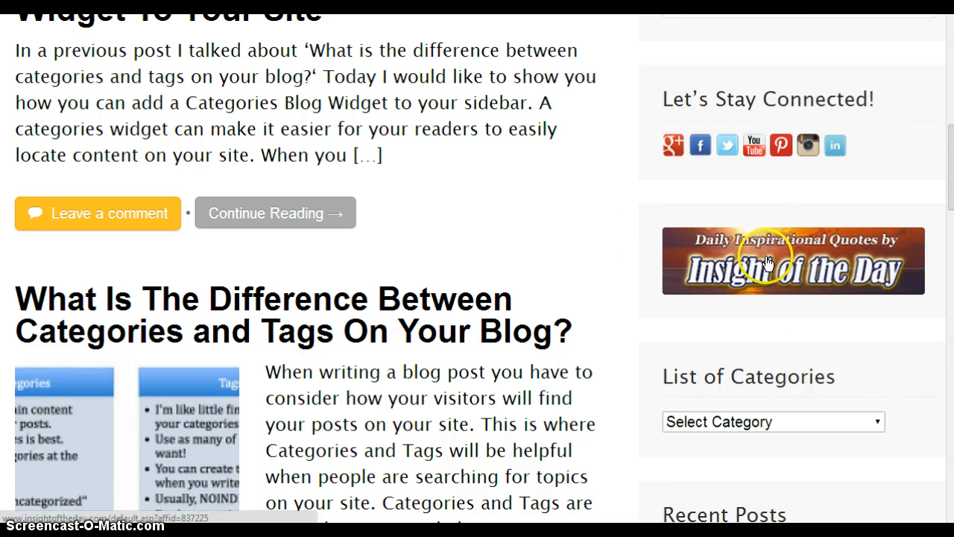
left_click(793, 260)
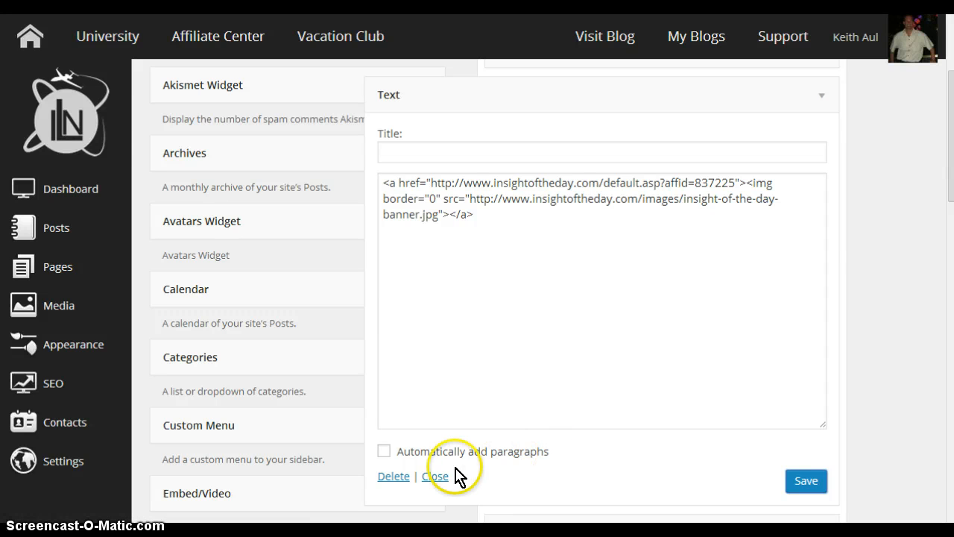
Step: Collapse the Text widget above List of Categories in Primary
left_click(434, 476)
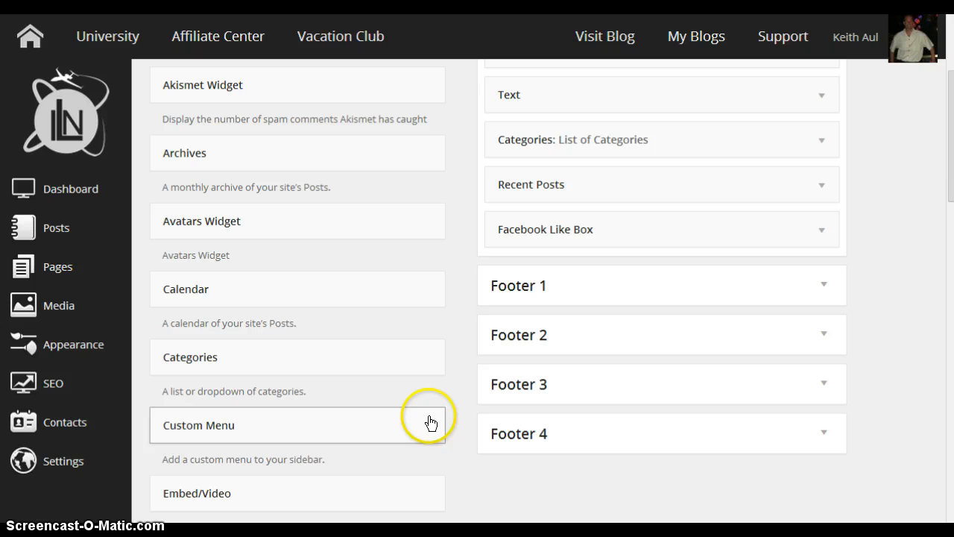